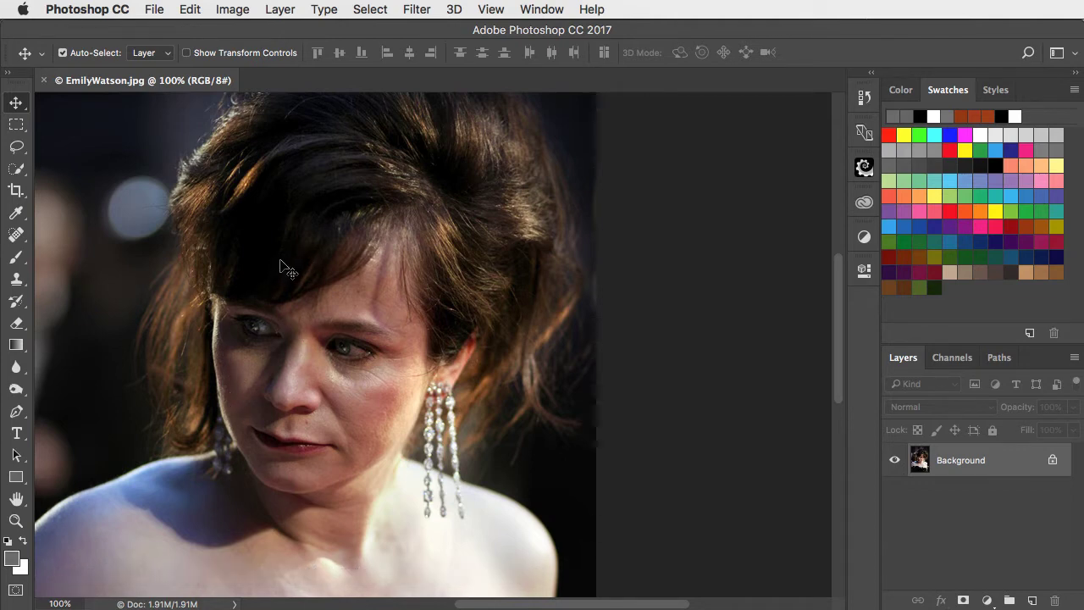
pyautogui.moveTo(241, 7)
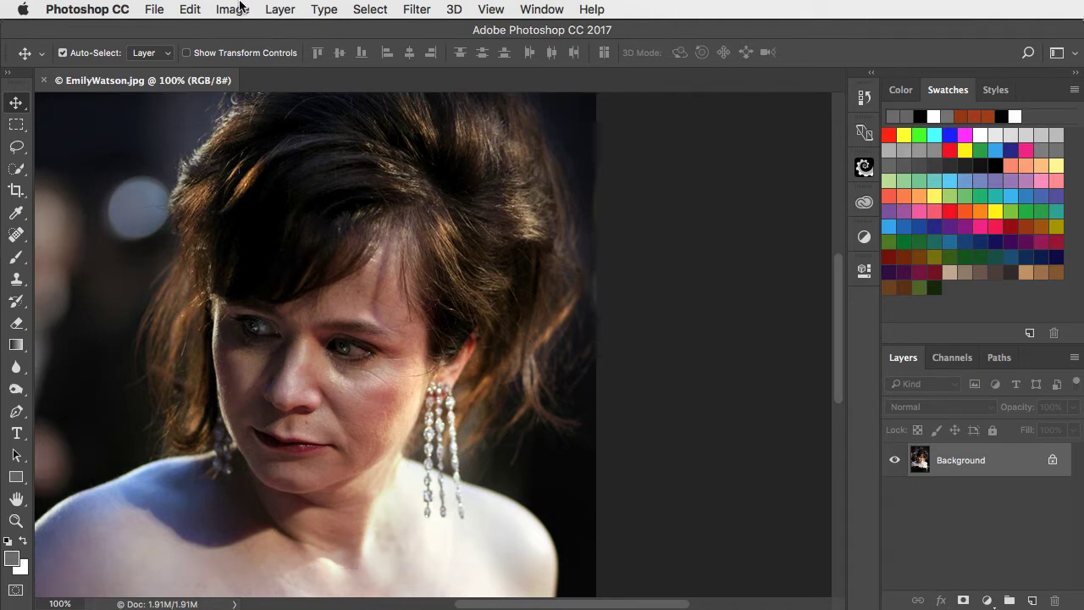
# - Open Image > Adjustments > Shadows/Highlights on the portrait photo
pyautogui.click(232, 10)
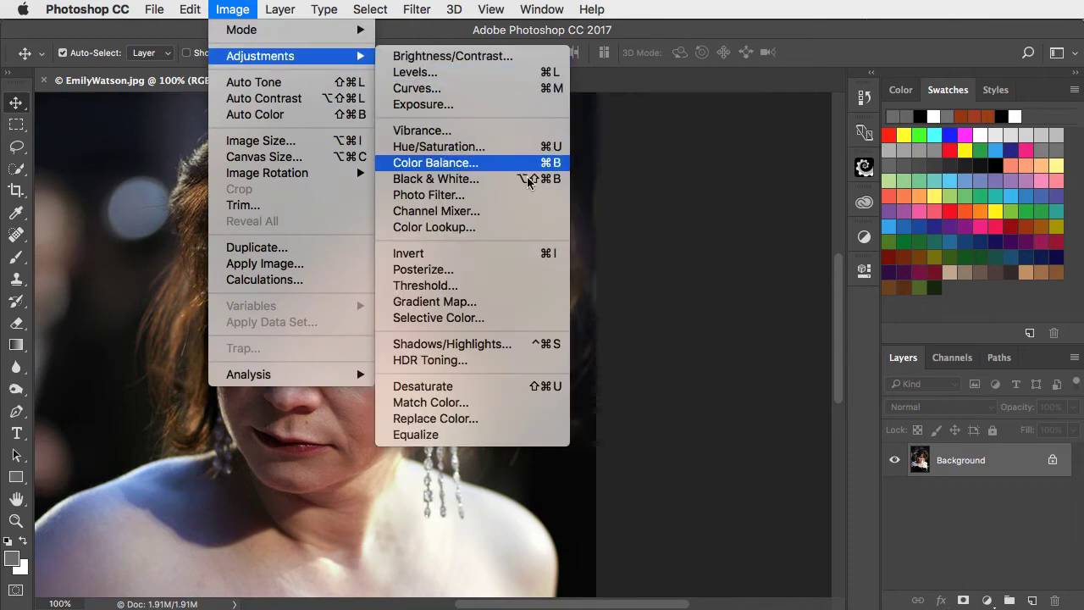
pyautogui.click(452, 343)
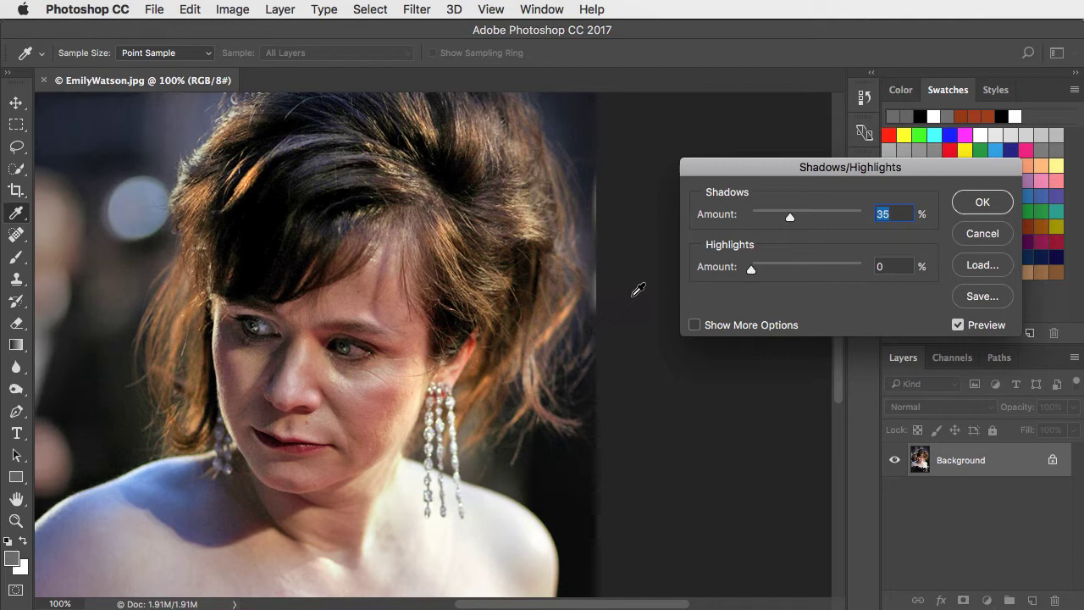
pyautogui.moveTo(292, 470)
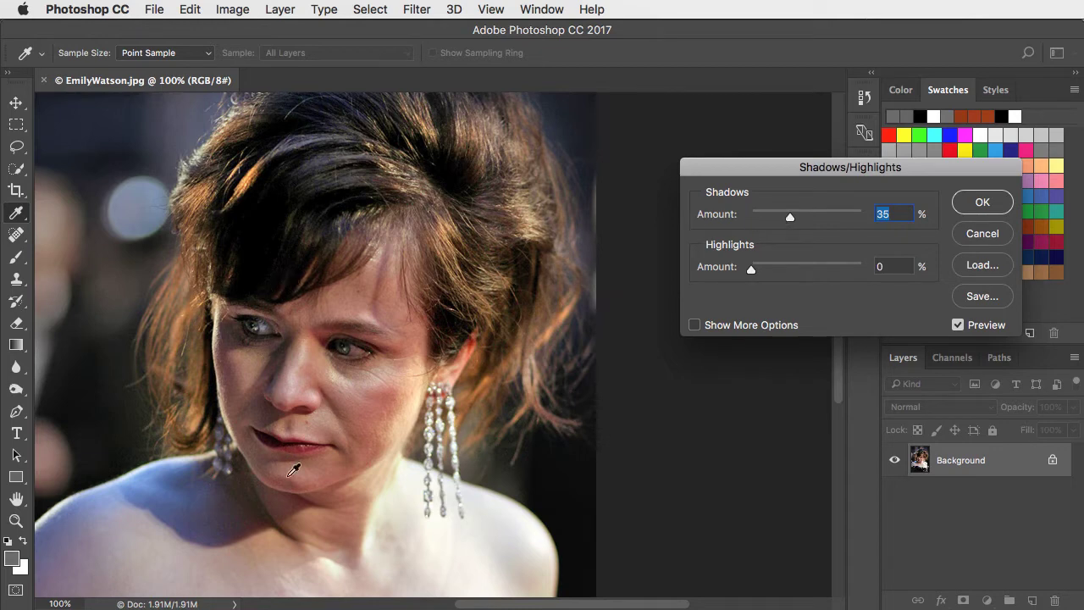
pyautogui.moveTo(790, 218)
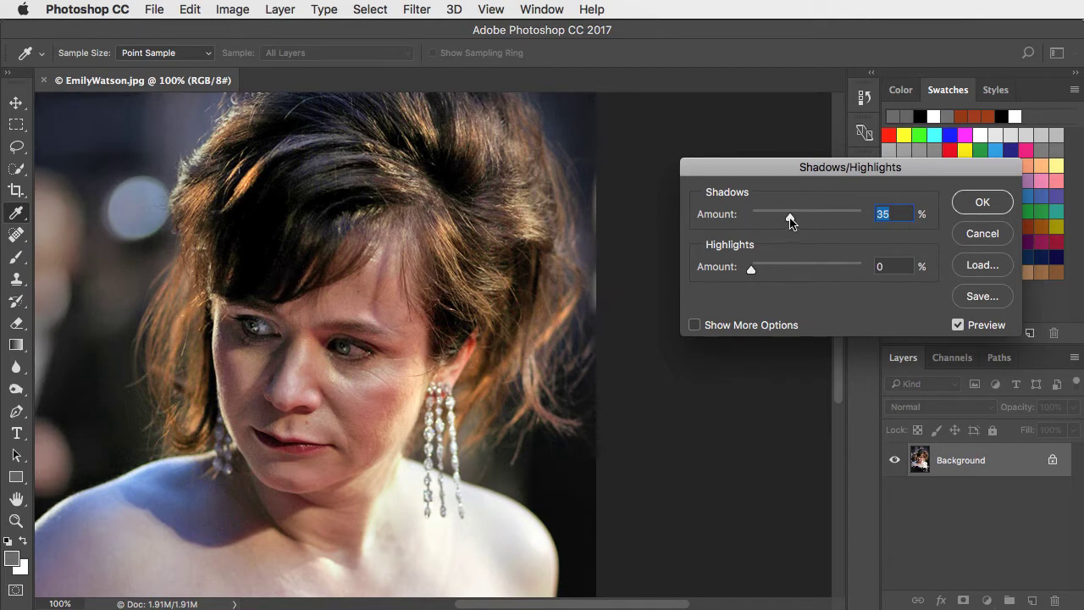
# - Raise the Shadows Amount to 64% and enable Show More Options
pyautogui.moveTo(788, 213); pyautogui.dragTo(819, 213)
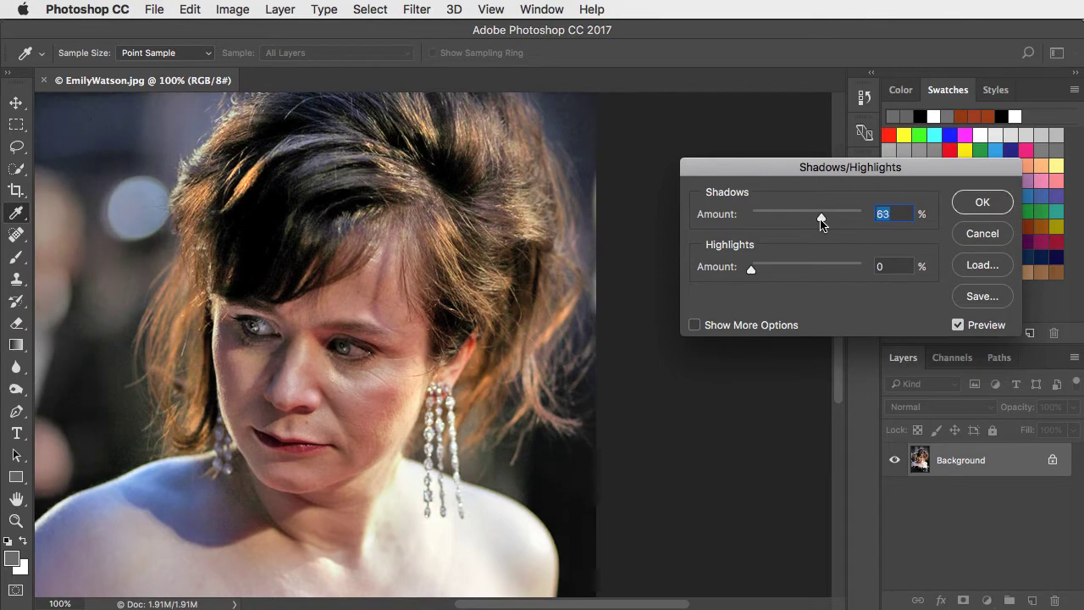
pyautogui.moveTo(820, 216); pyautogui.dragTo(813, 216)
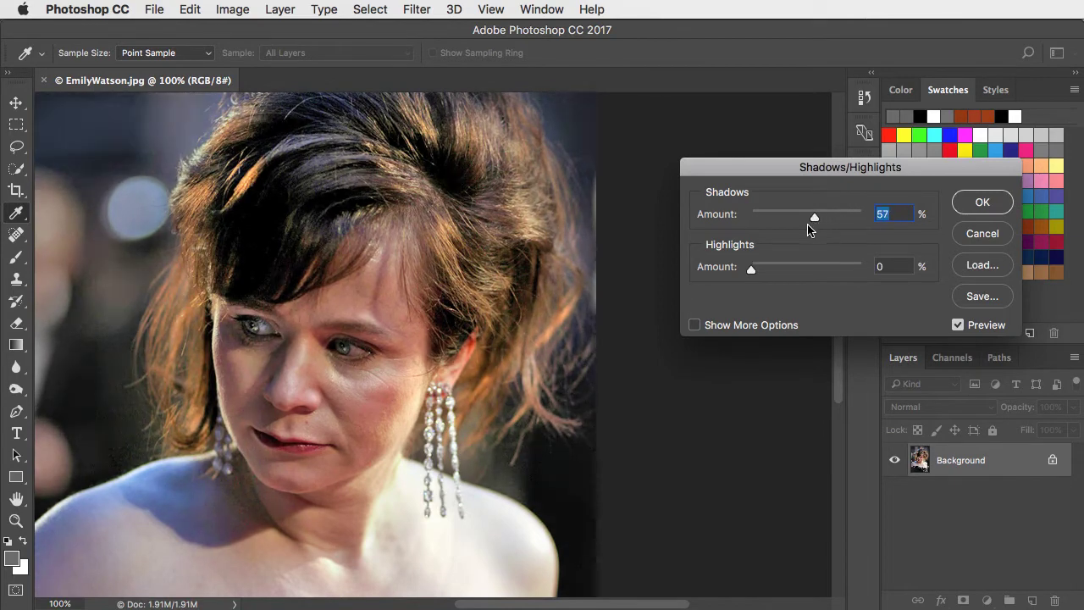
pyautogui.click(694, 325)
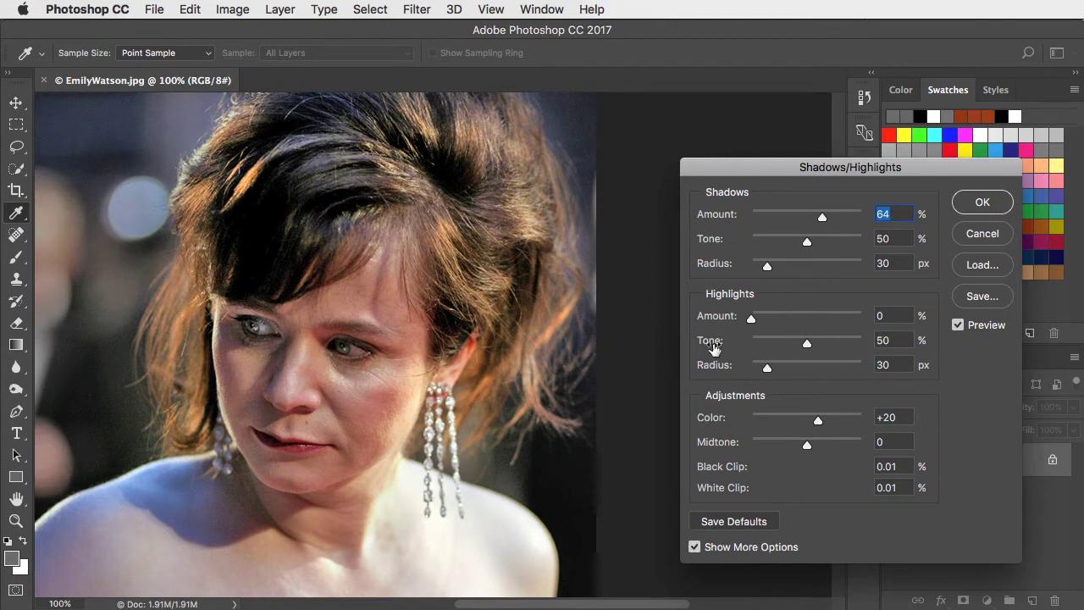
pyautogui.moveTo(809, 244)
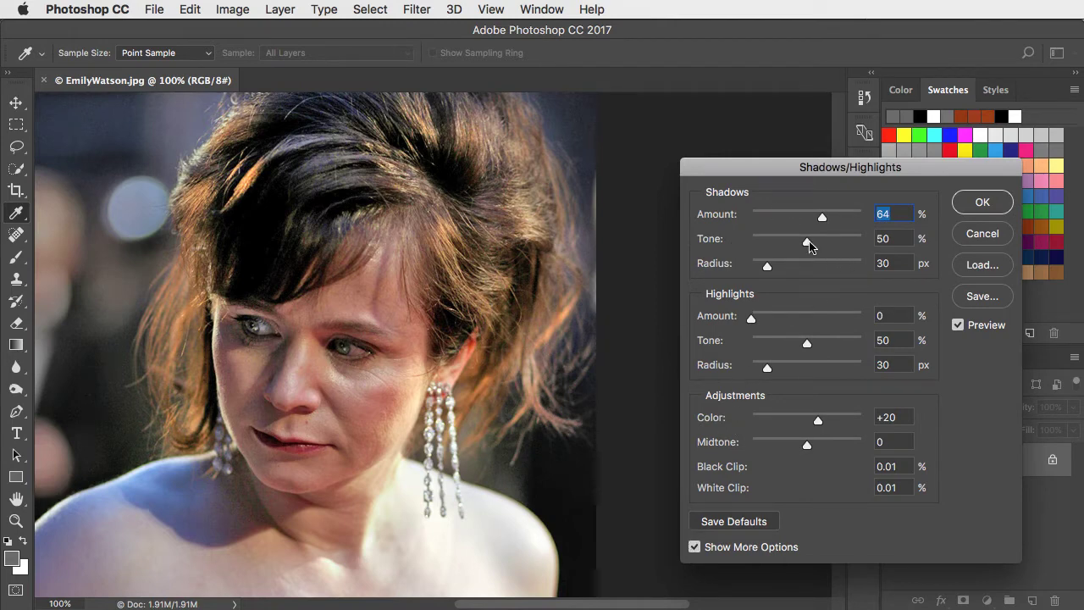
# - Set the shadow Amount to 85%, Tone to 62% and Radius to 40 px
pyautogui.moveTo(821, 217); pyautogui.dragTo(830, 217)
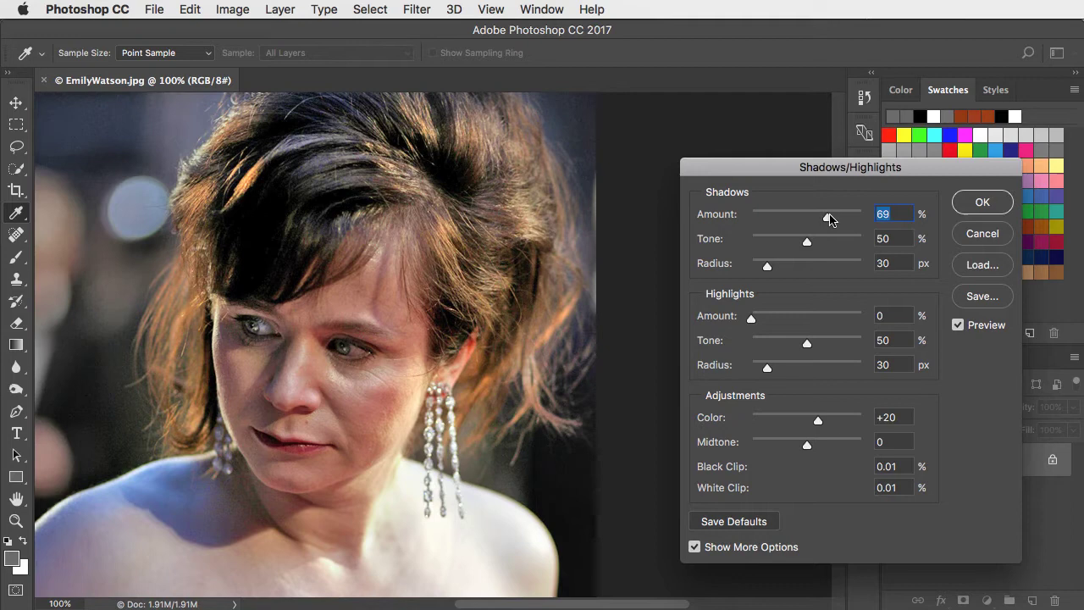
pyautogui.moveTo(830, 218); pyautogui.dragTo(844, 218)
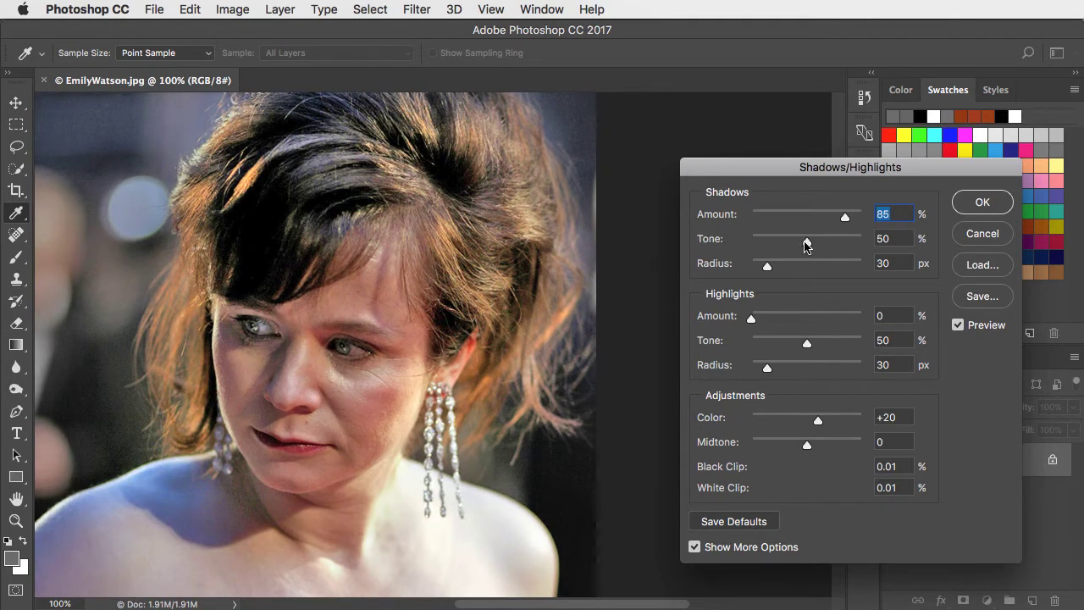
pyautogui.moveTo(806, 243); pyautogui.dragTo(820, 243)
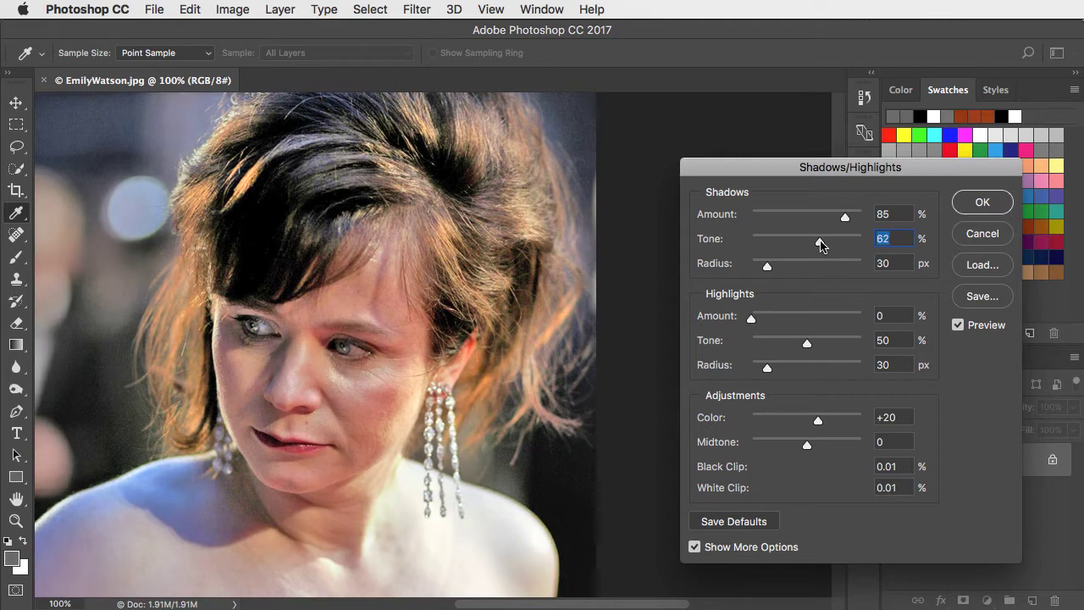
pyautogui.moveTo(818, 243); pyautogui.dragTo(807, 244)
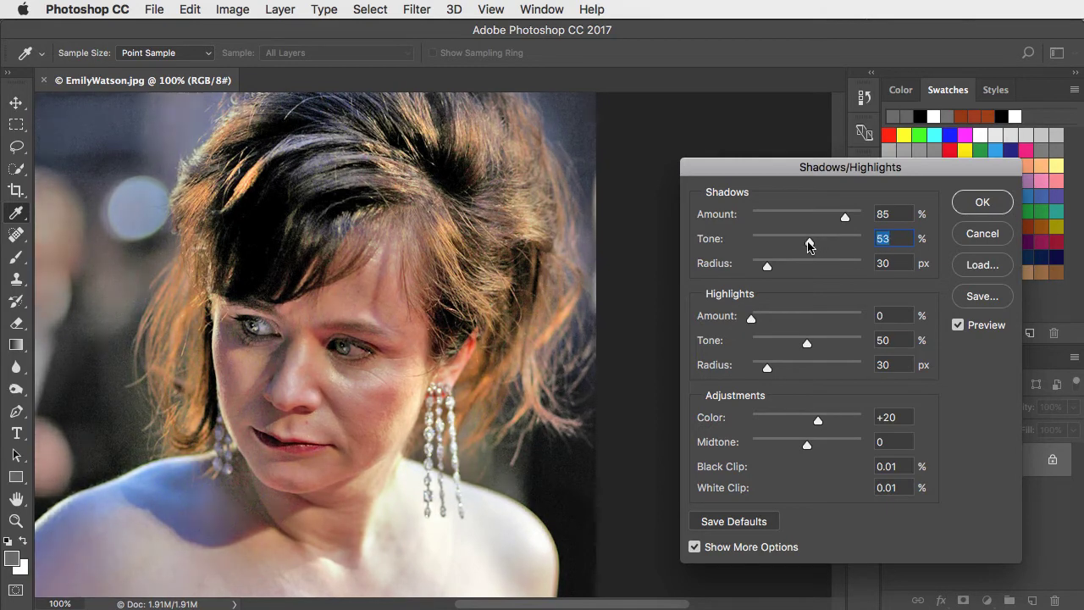
pyautogui.moveTo(807, 244); pyautogui.dragTo(820, 244)
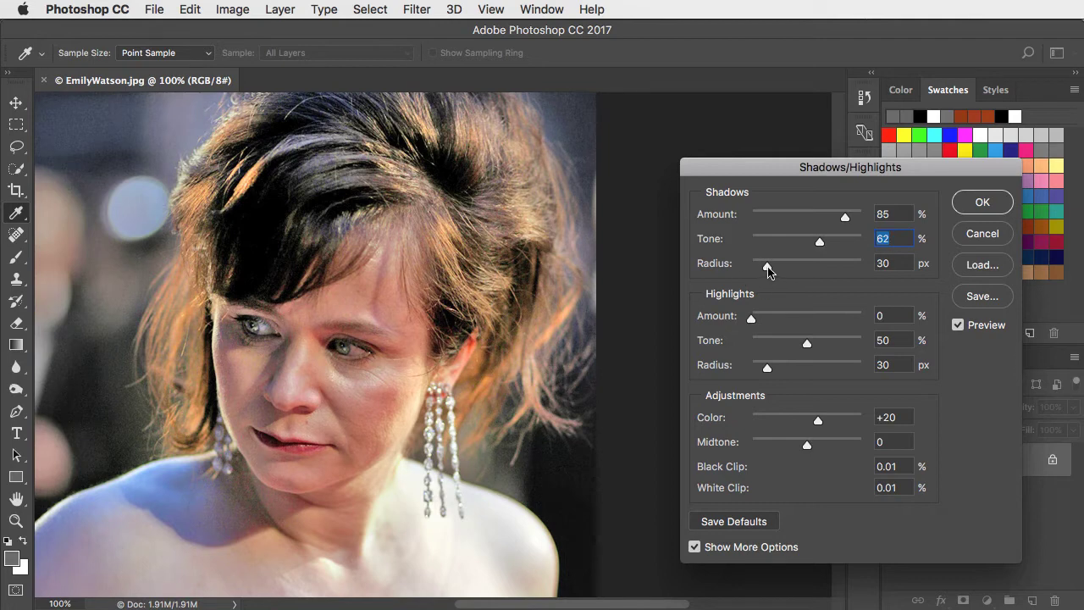
pyautogui.moveTo(766, 263); pyautogui.dragTo(773, 264)
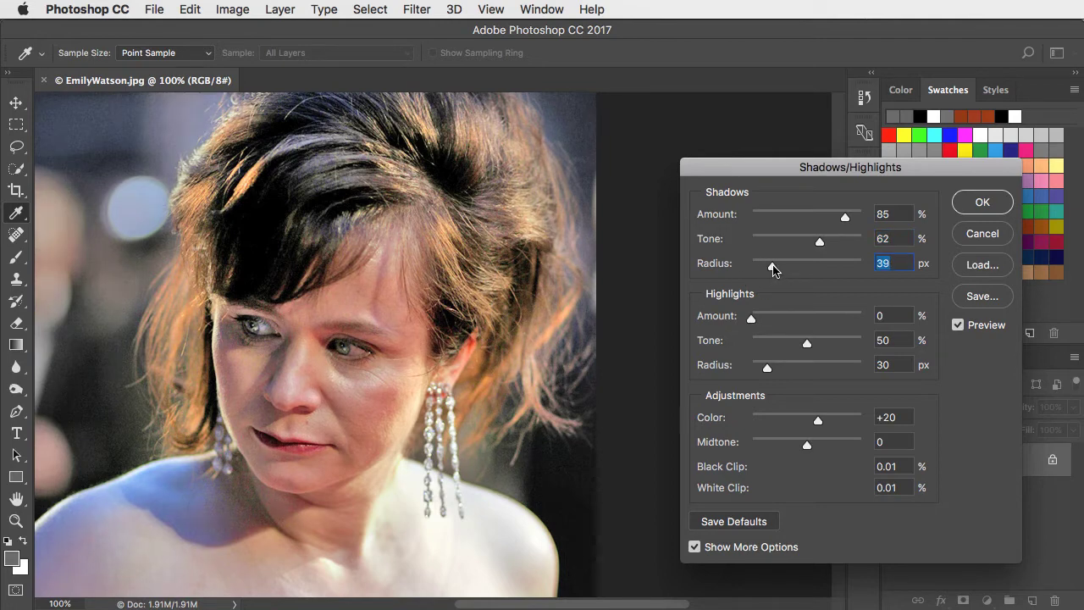
pyautogui.moveTo(772, 263); pyautogui.dragTo(821, 264)
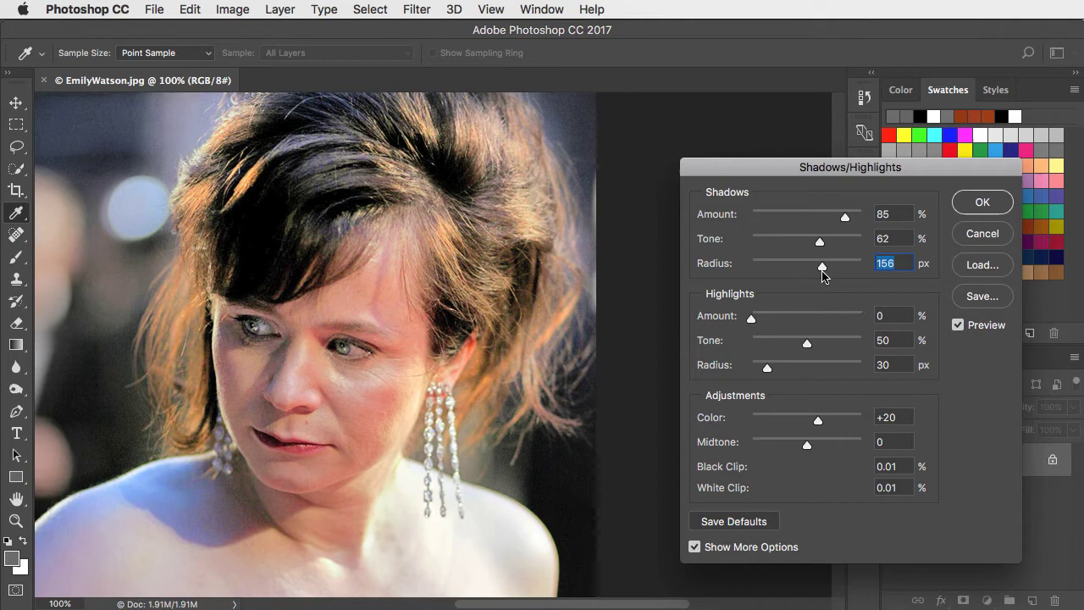
pyautogui.moveTo(821, 264); pyautogui.dragTo(779, 265)
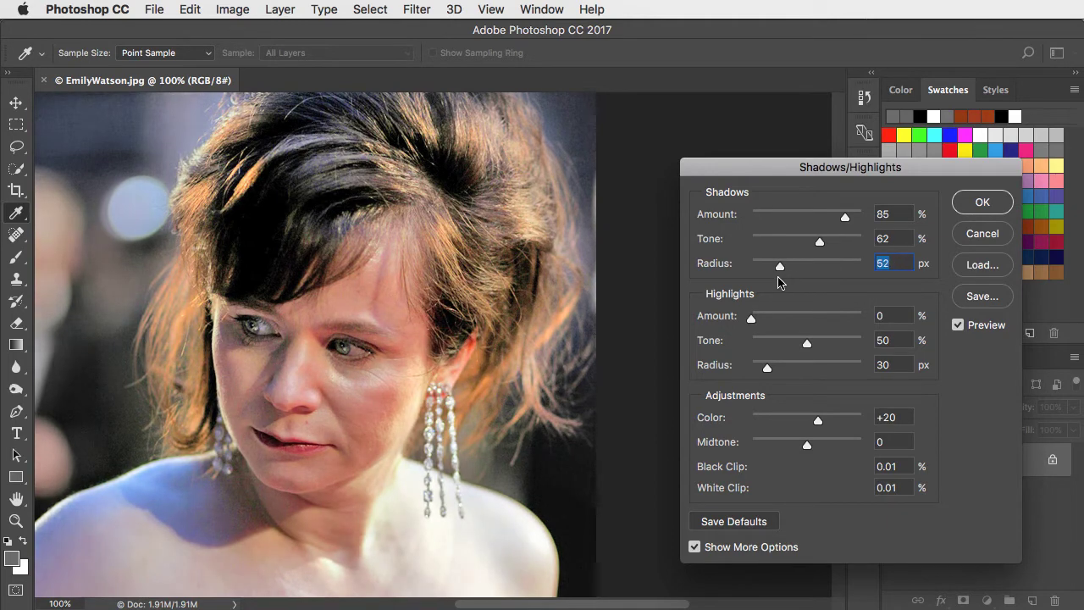
pyautogui.moveTo(779, 265); pyautogui.dragTo(772, 265)
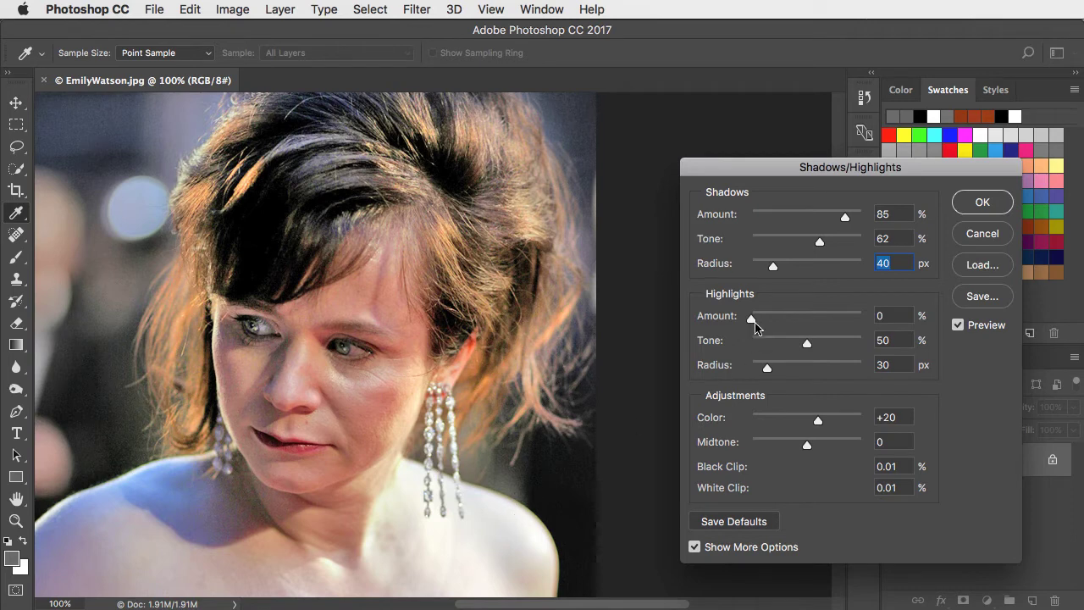
# - Set the Highlights Amount to 50% and the Highlights Tone to 23%
pyautogui.moveTo(750, 319); pyautogui.dragTo(777, 319)
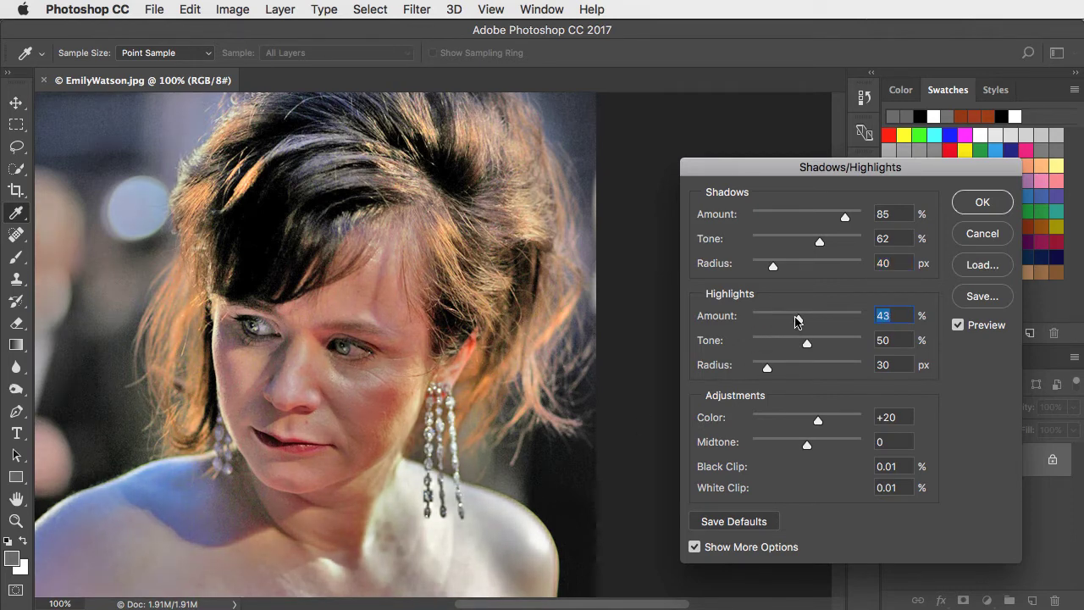
pyautogui.moveTo(786, 318); pyautogui.dragTo(806, 318)
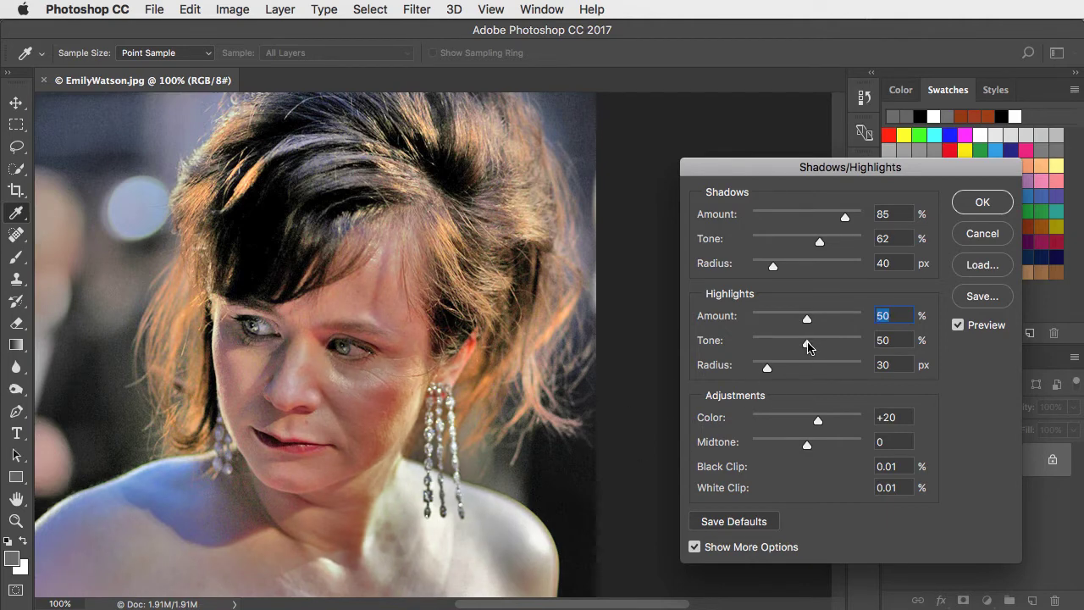
pyautogui.moveTo(806, 345); pyautogui.dragTo(840, 345)
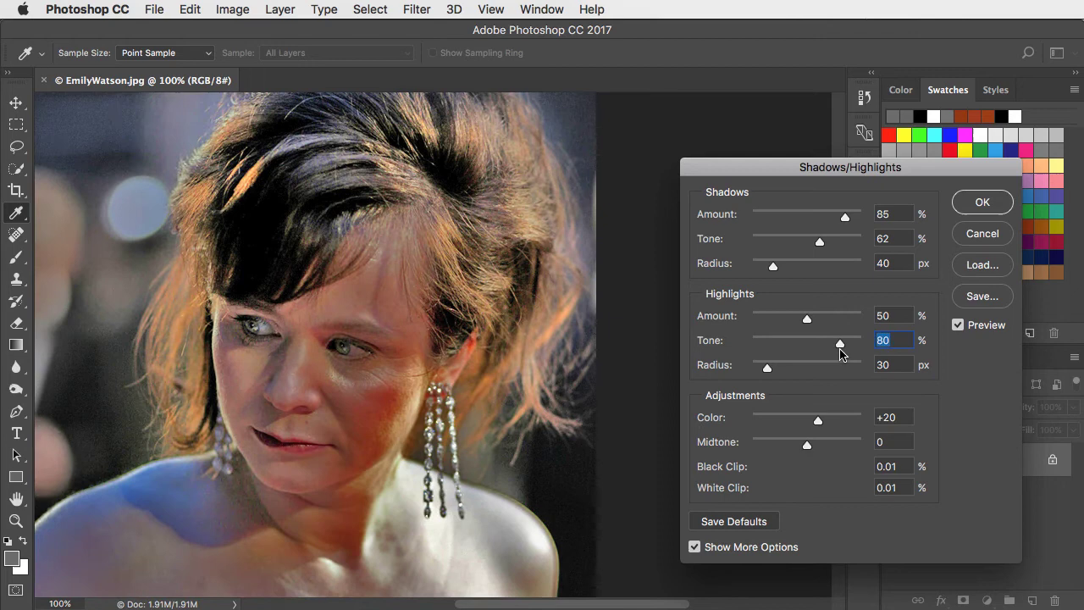
pyautogui.moveTo(839, 344); pyautogui.dragTo(812, 344)
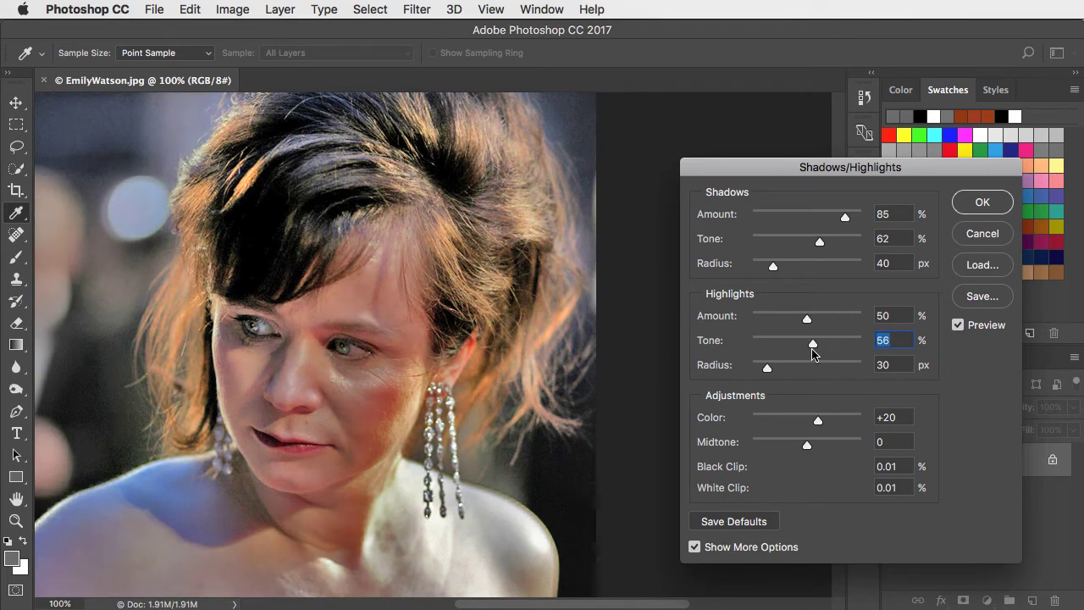
pyautogui.moveTo(811, 344); pyautogui.dragTo(779, 344)
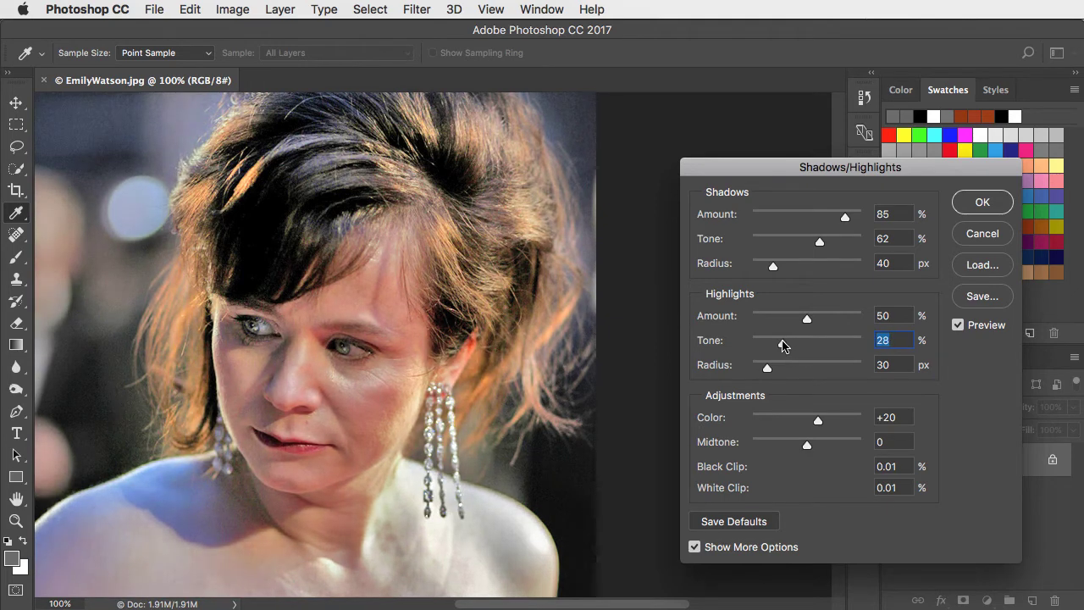
pyautogui.moveTo(806, 340); pyautogui.dragTo(775, 340)
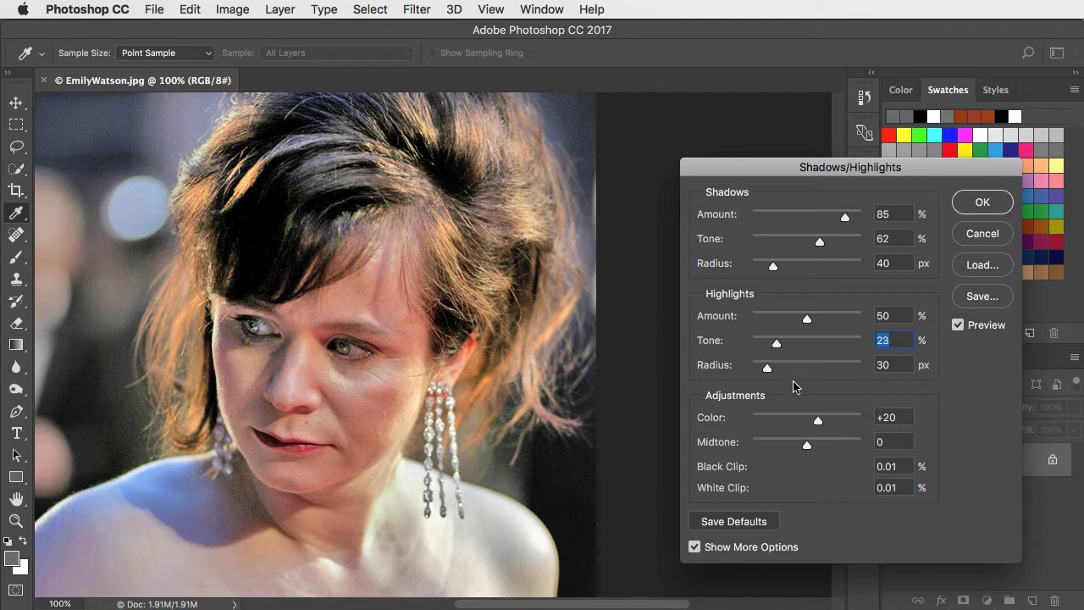
pyautogui.moveTo(315, 454)
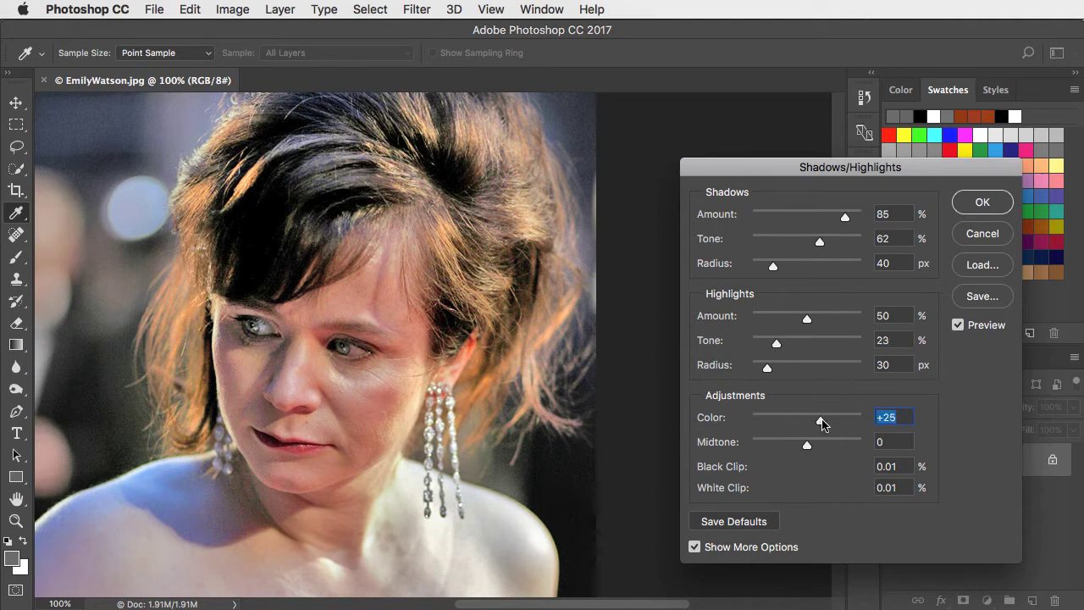
# - Set Color to +37 and Midtone to +45, compare with Preview, and apply
pyautogui.moveTo(820, 421); pyautogui.dragTo(827, 421)
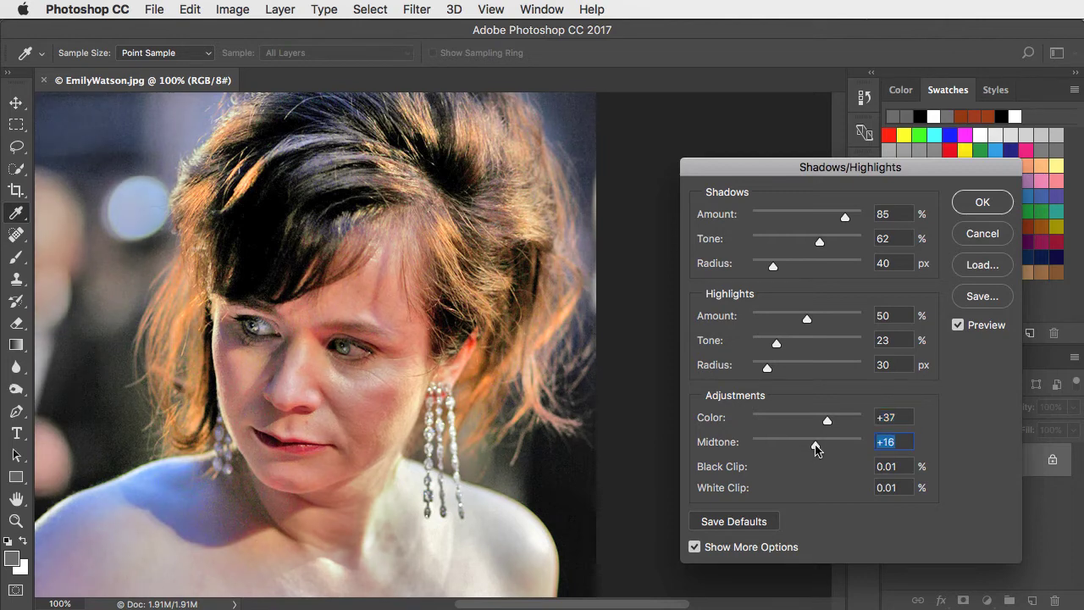
pyautogui.moveTo(817, 446); pyautogui.dragTo(830, 446)
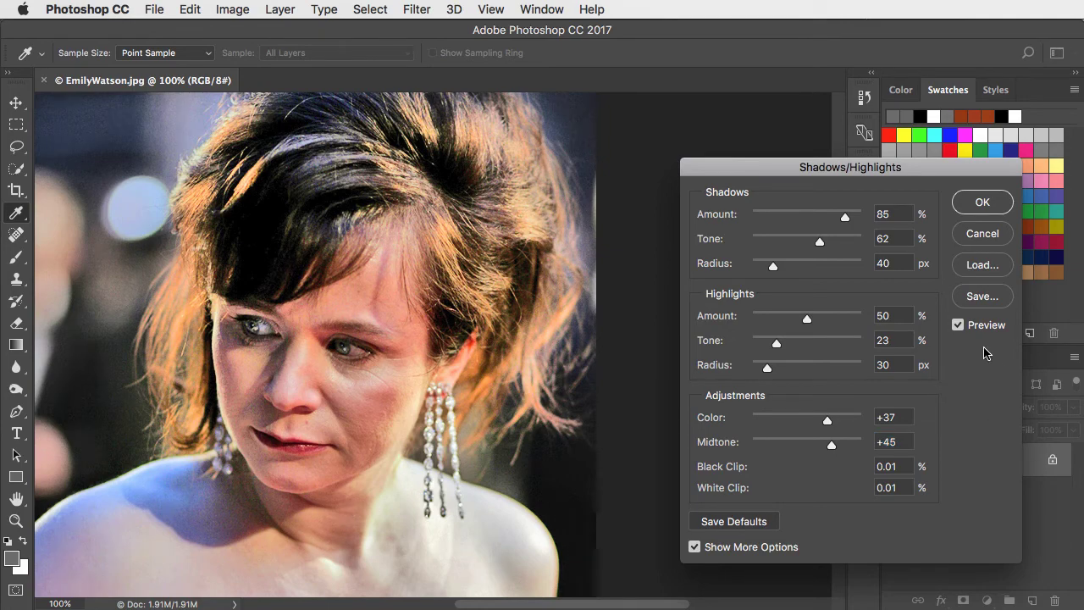
pyautogui.click(957, 324)
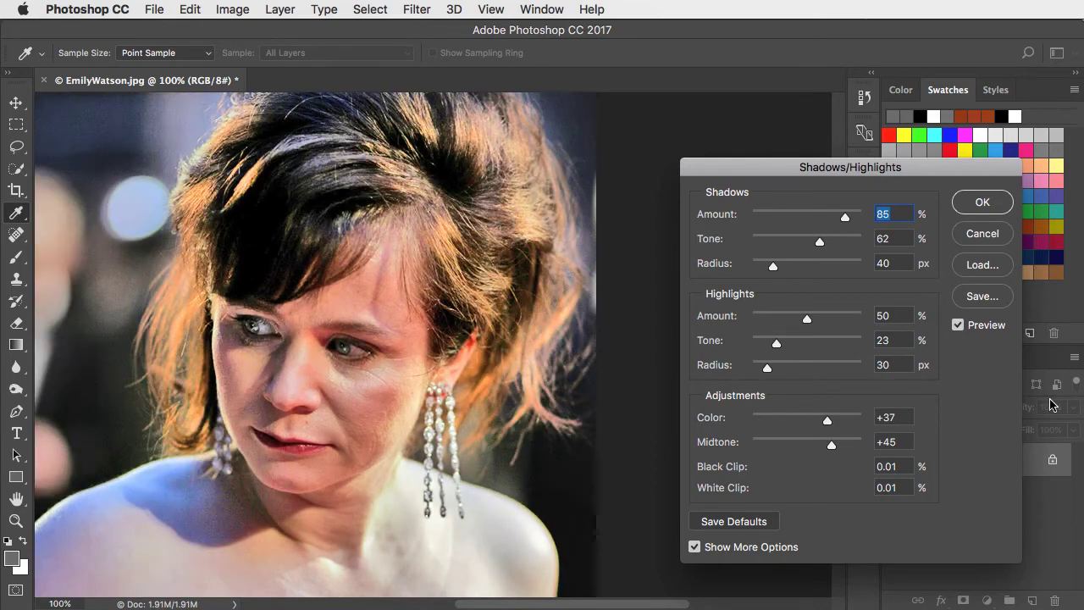
pyautogui.click(982, 202)
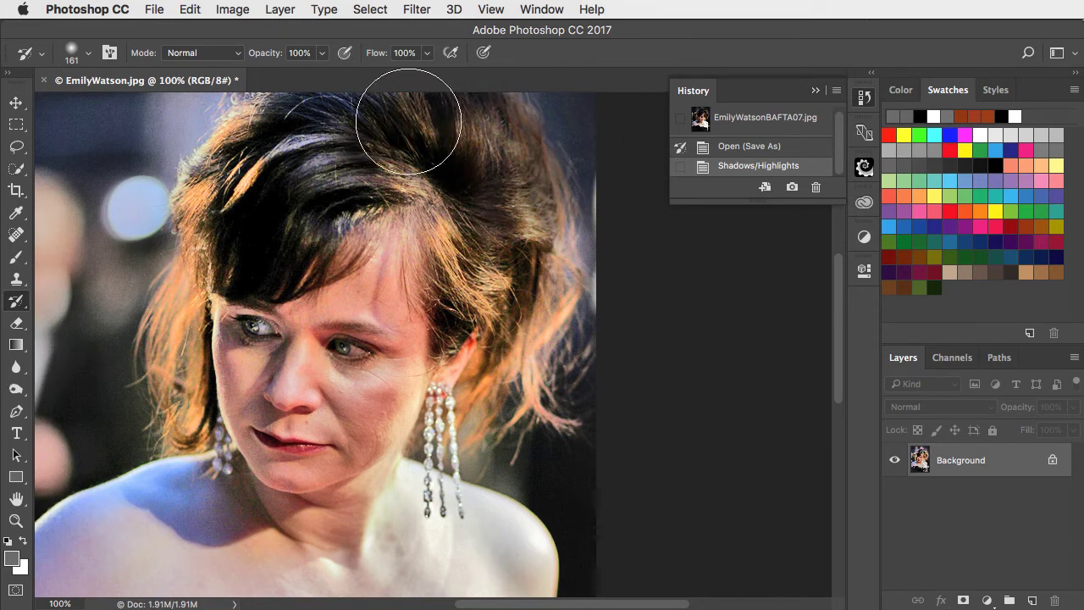
# - Paint the top of the hair with the History Brush to restore its original tones
pyautogui.moveTo(406, 122); pyautogui.dragTo(504, 292)
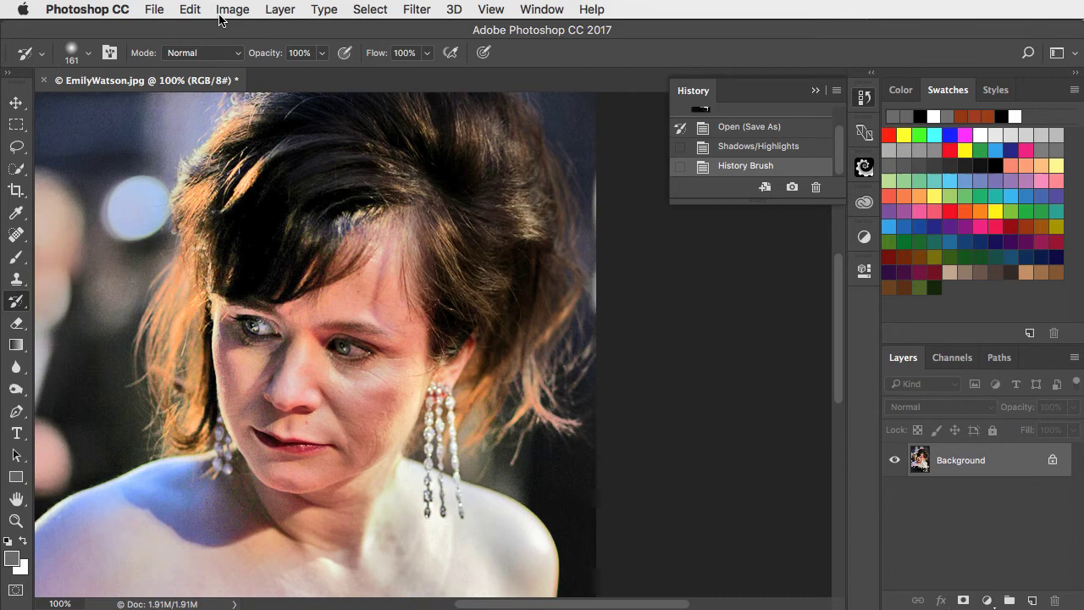
# - Fade the History Brush strokes to 49% opacity via Edit > Fade History Brush
pyautogui.click(189, 10)
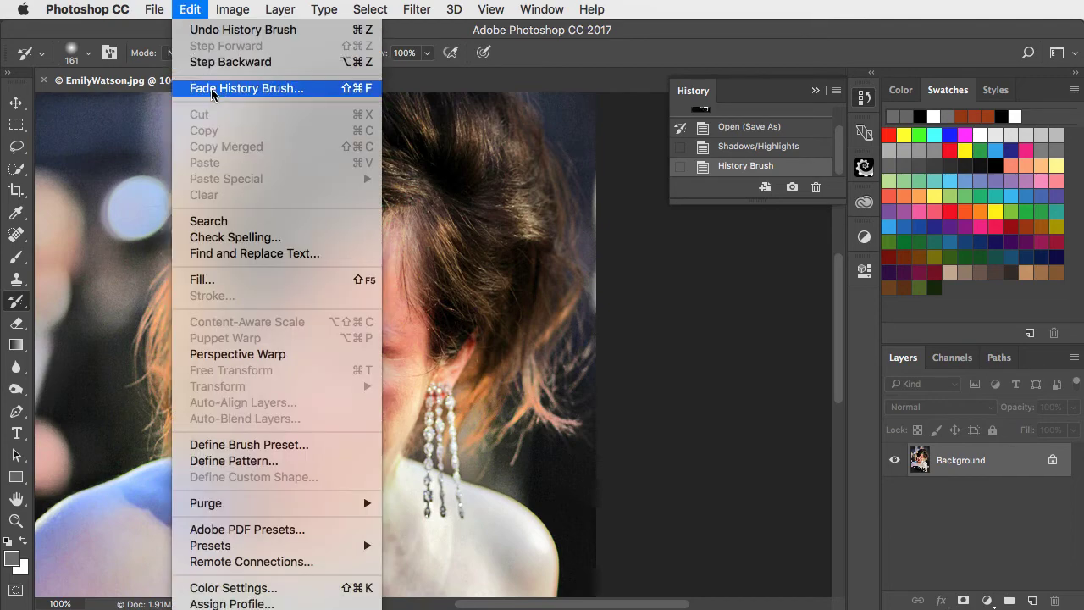
pyautogui.click(247, 88)
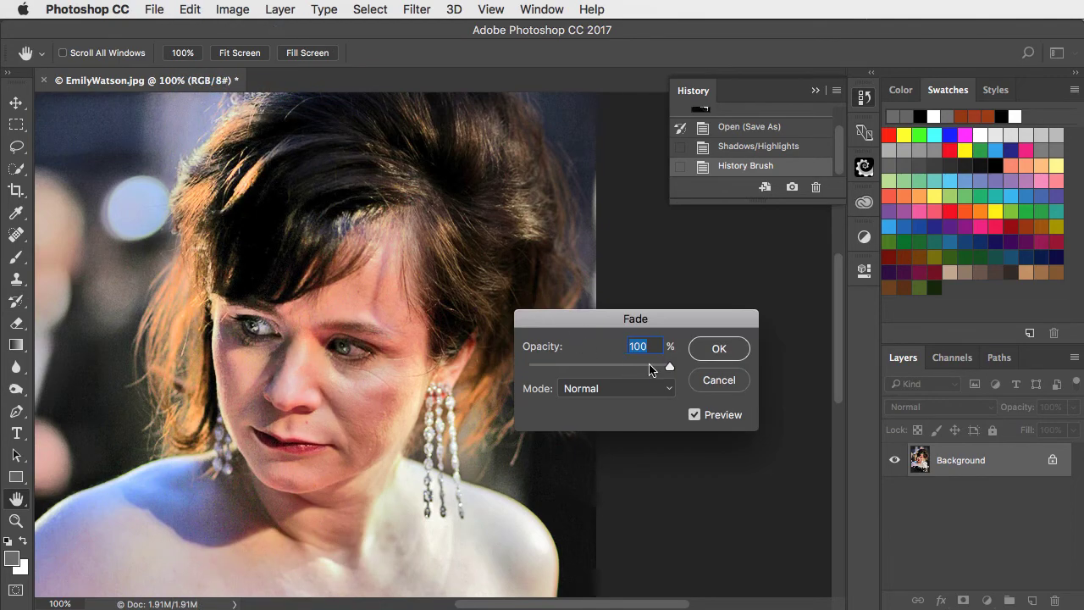
pyautogui.moveTo(669, 366); pyautogui.dragTo(637, 365)
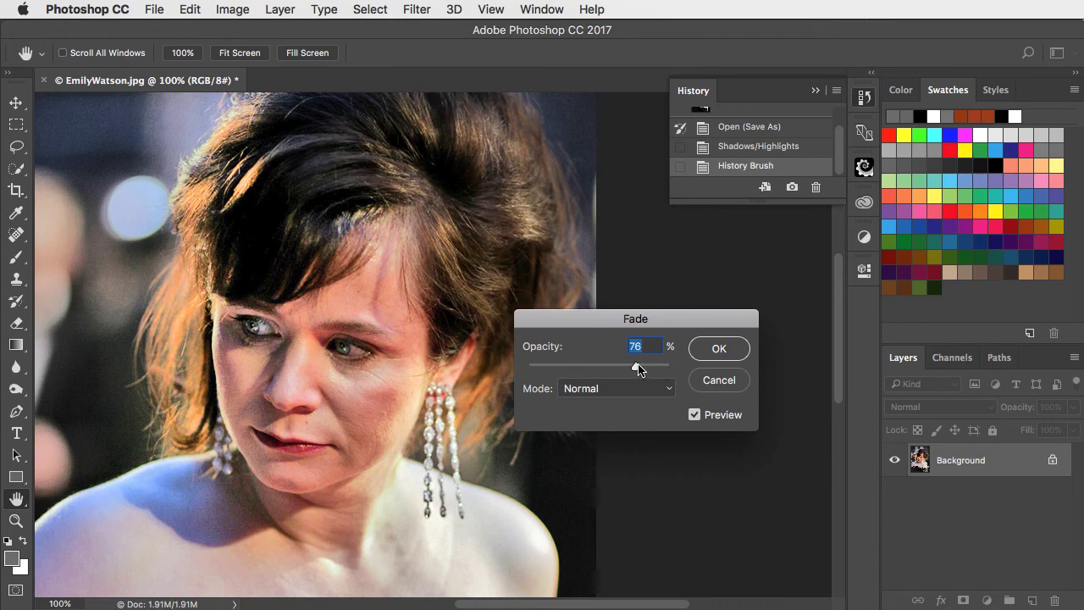
pyautogui.moveTo(635, 364); pyautogui.dragTo(601, 364)
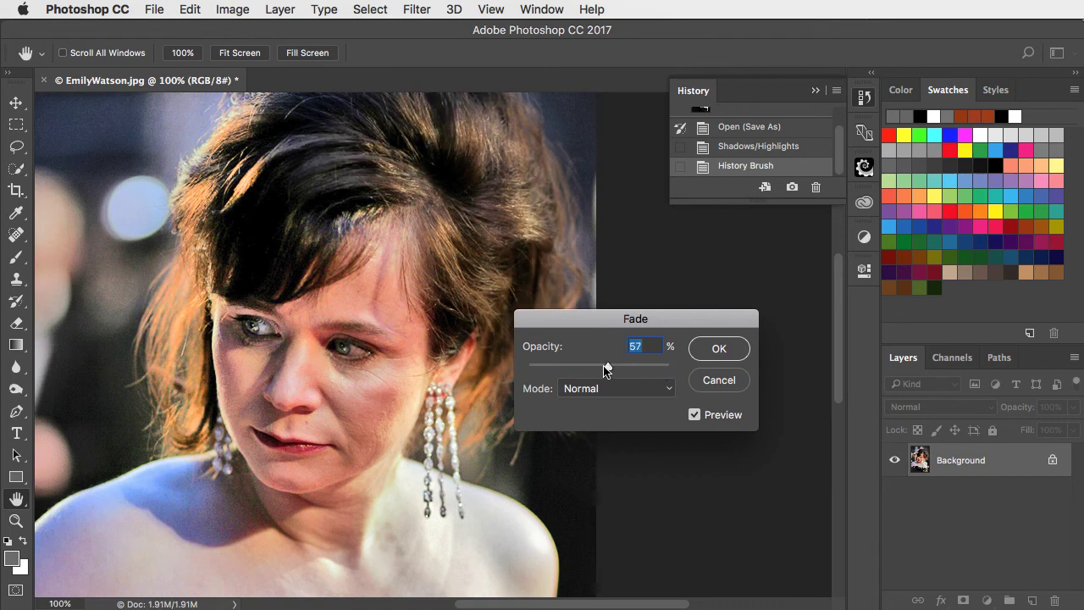
pyautogui.moveTo(608, 366); pyautogui.dragTo(597, 365)
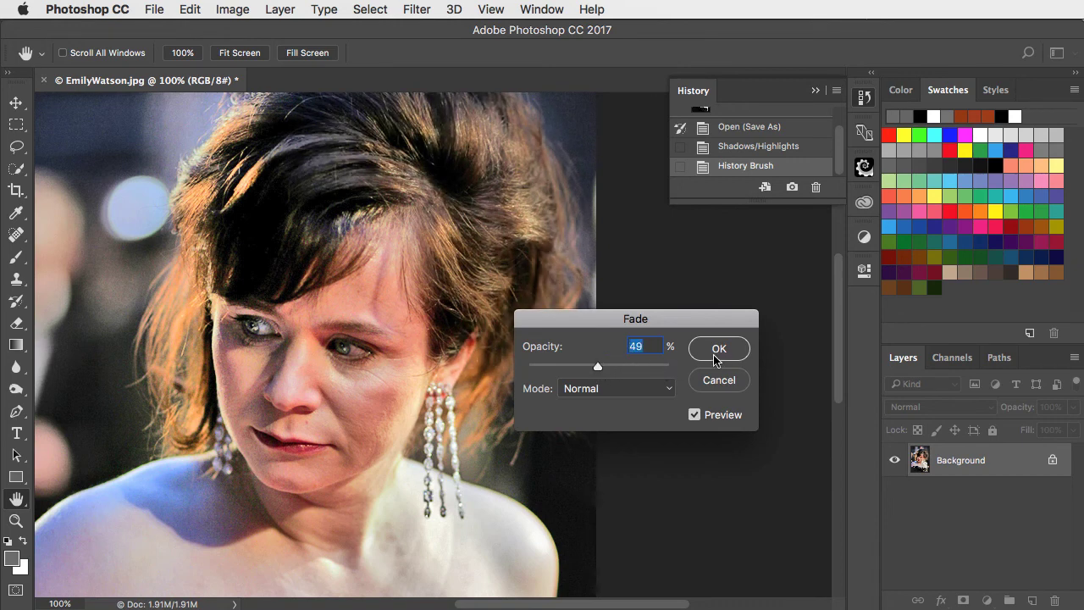
pyautogui.click(718, 348)
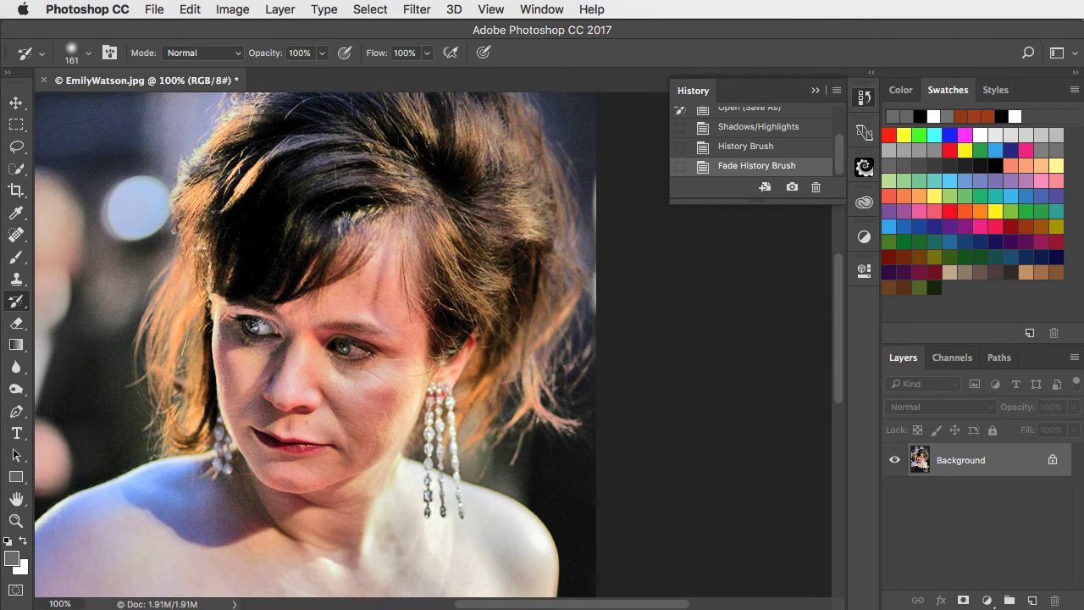